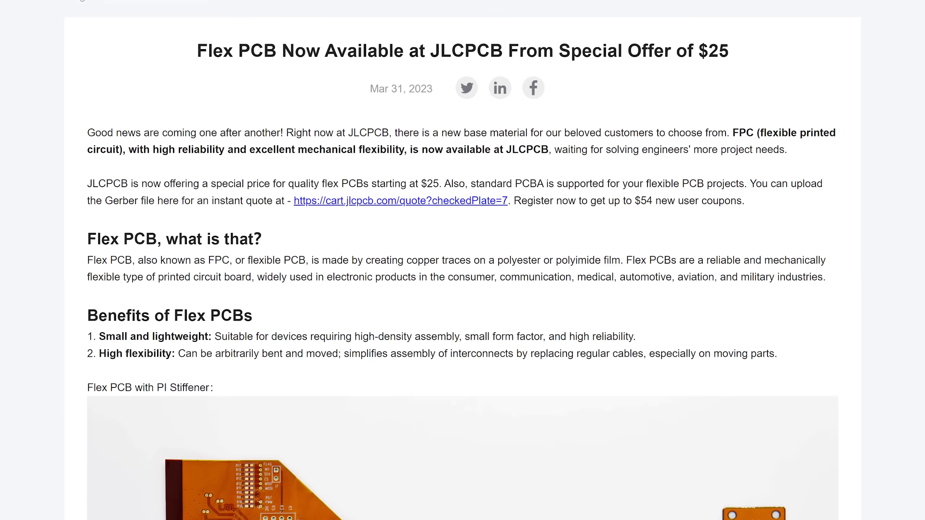
- Scroll the Laser_Display sketch to drawLine's x1/y1 limit clamping, verbose prints and step conversion
{"action": "scroll", "scroll_direction": "down", "scroll_amount": 3}
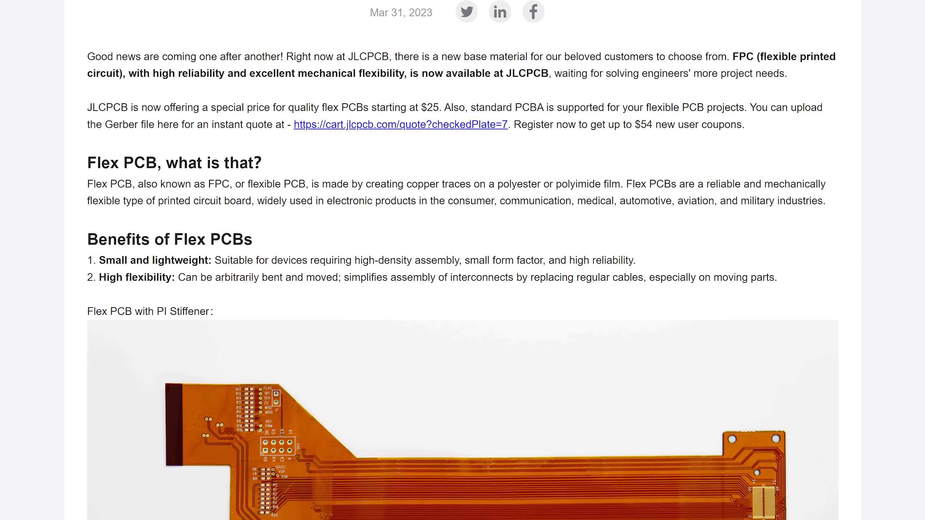
{"action": "scroll", "scroll_direction": "down", "scroll_amount": 3}
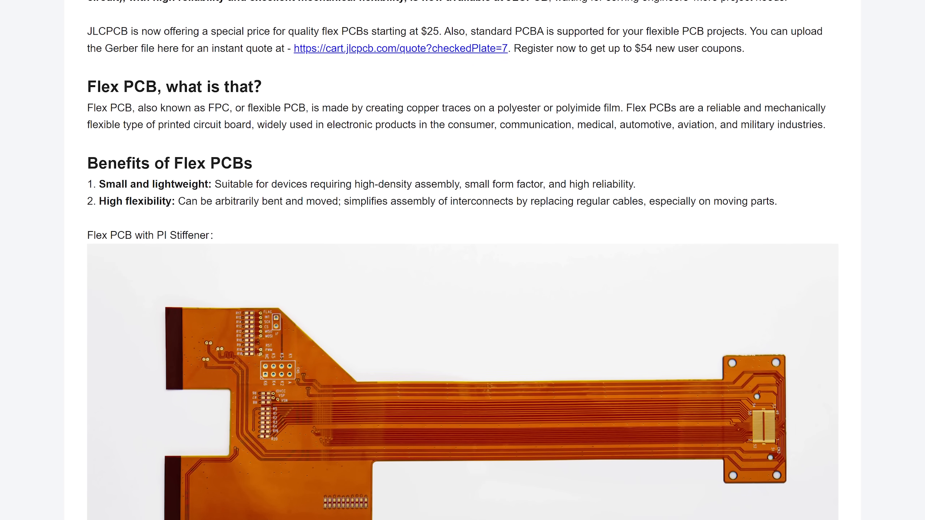
{"action": "scroll", "scroll_direction": "down", "scroll_amount": 3}
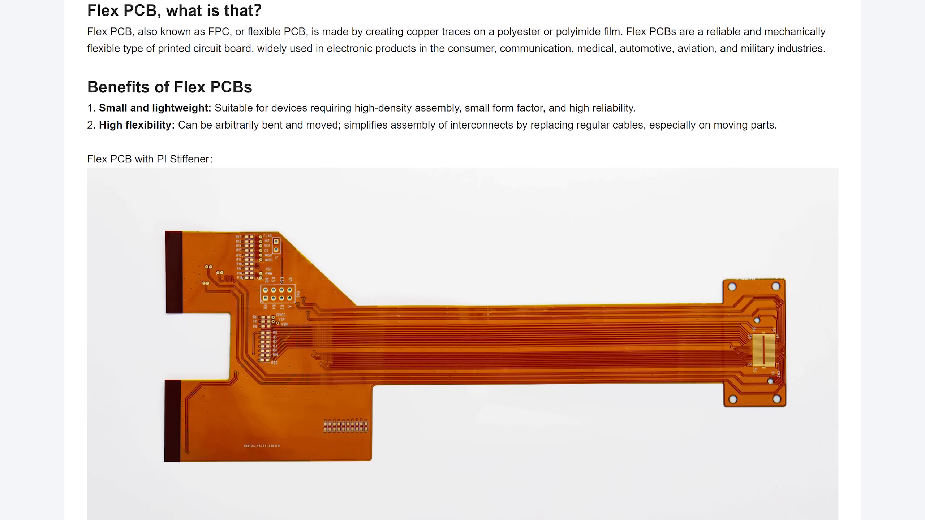
{"action": "scroll", "scroll_direction": "down", "scroll_amount": 3}
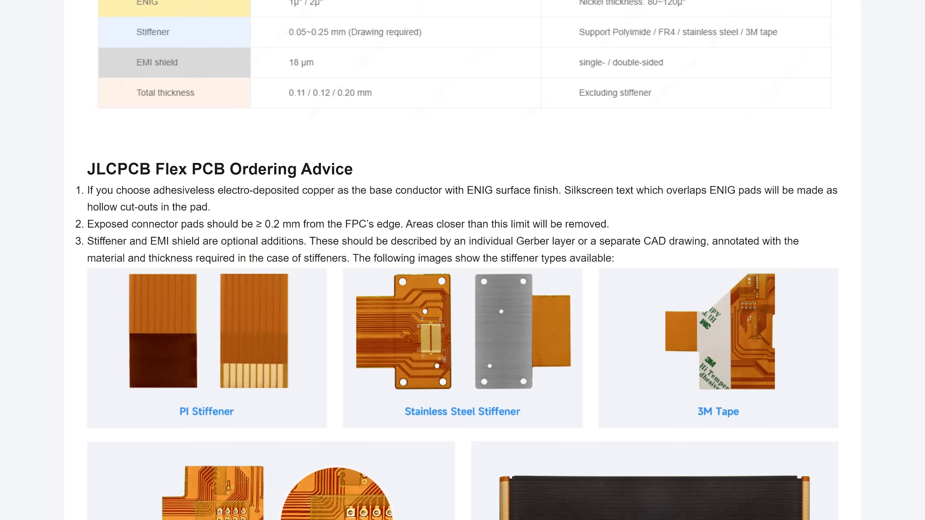
{"action": "scroll", "scroll_direction": "down", "scroll_amount": 3}
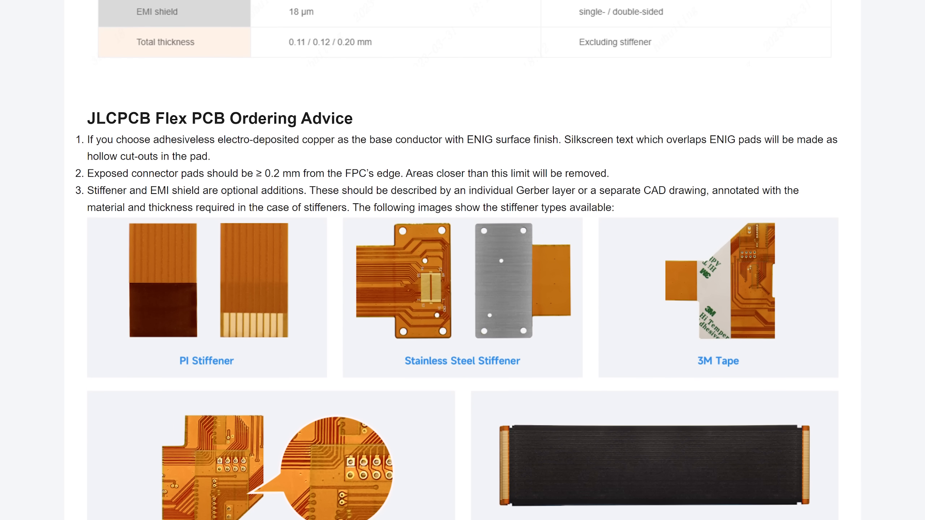
{"action": "scroll", "scroll_direction": "down", "scroll_amount": 3}
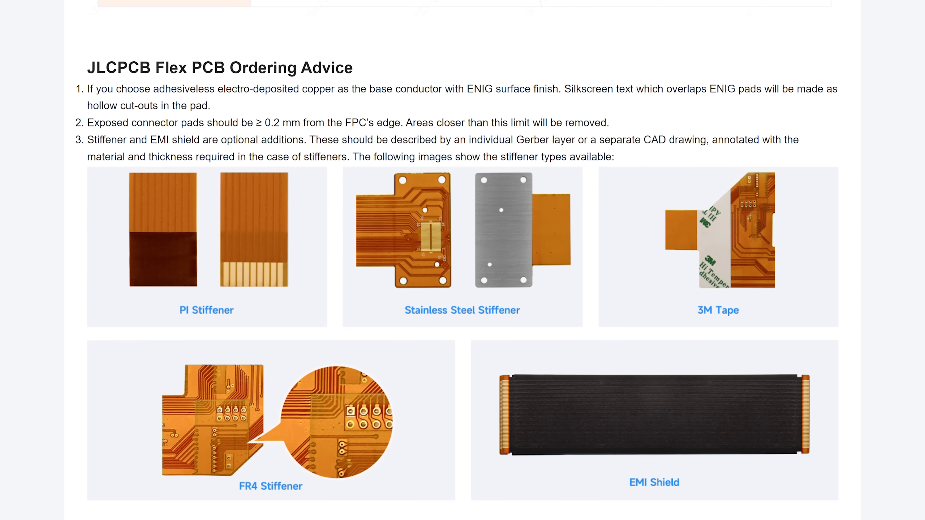
{"action": "scroll", "scroll_direction": "down", "scroll_amount": 3}
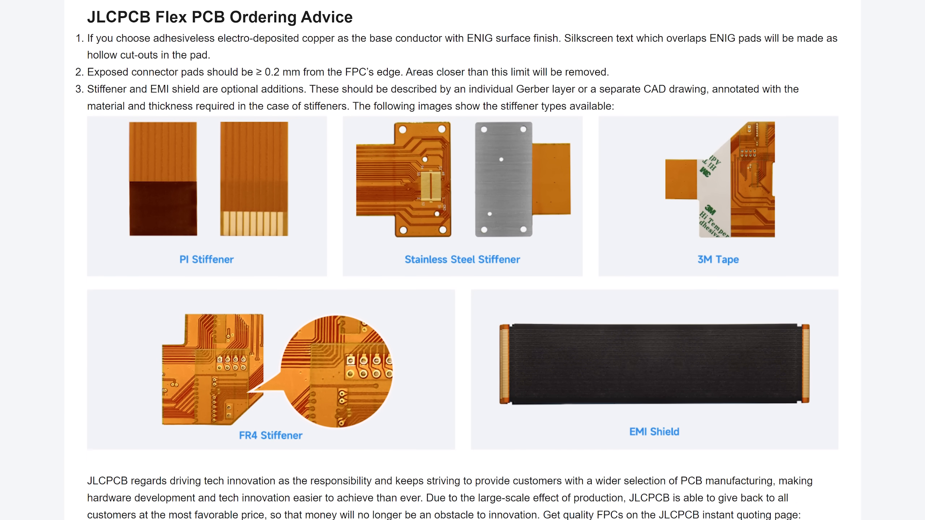
{"action": "scroll", "scroll_direction": "down", "scroll_amount": 3}
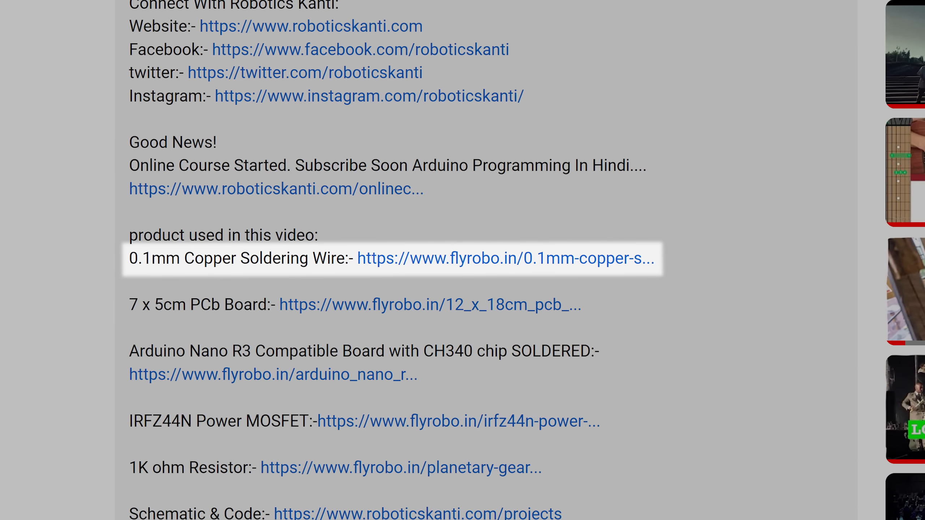
{"action": "left_click", "coordinate": [504, 257]}
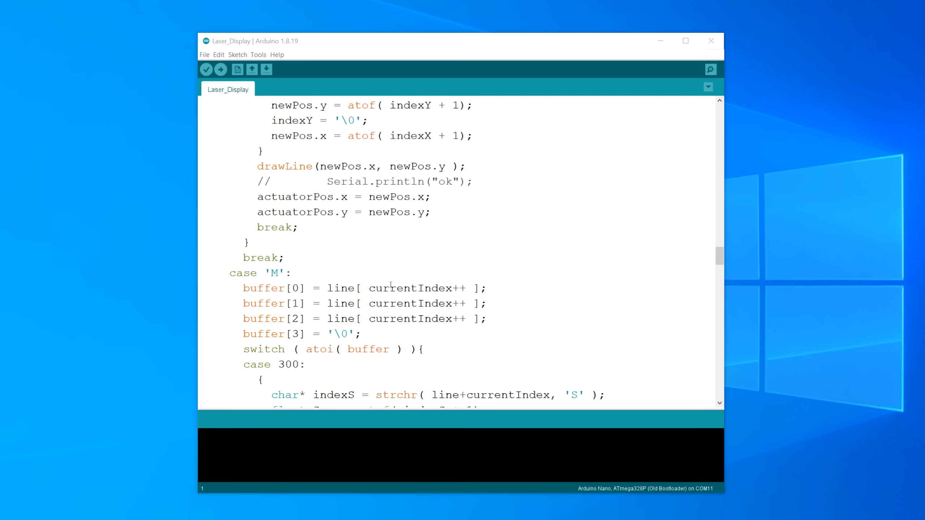
{"action": "scroll", "scroll_direction": "down", "scroll_amount": 3}
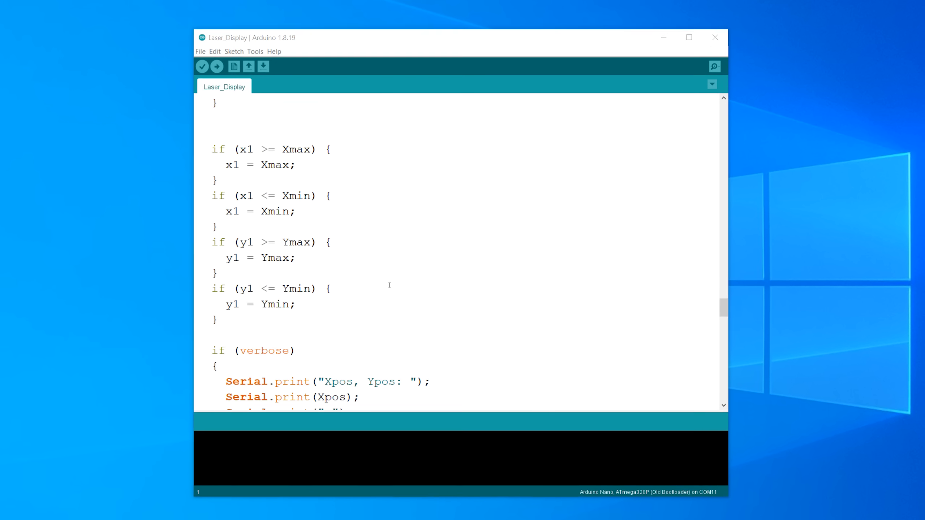
{"action": "scroll", "scroll_direction": "down", "scroll_amount": 3}
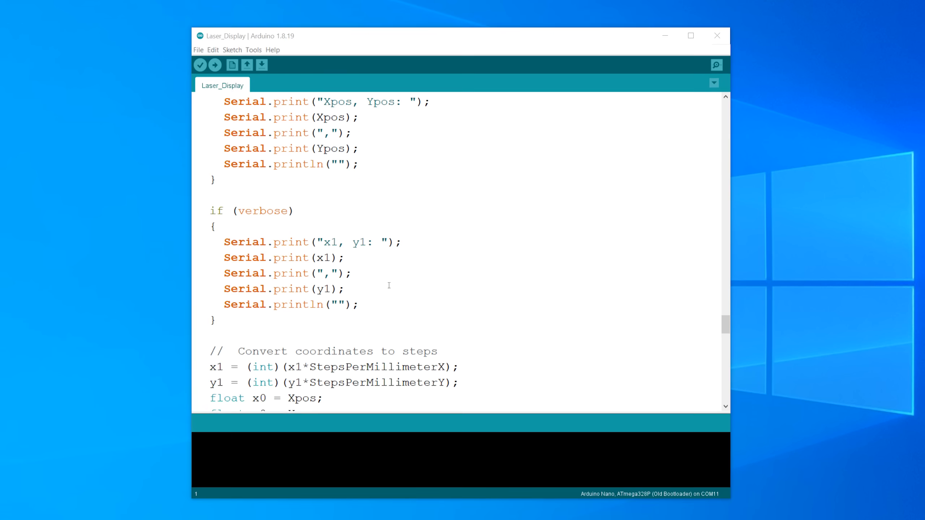